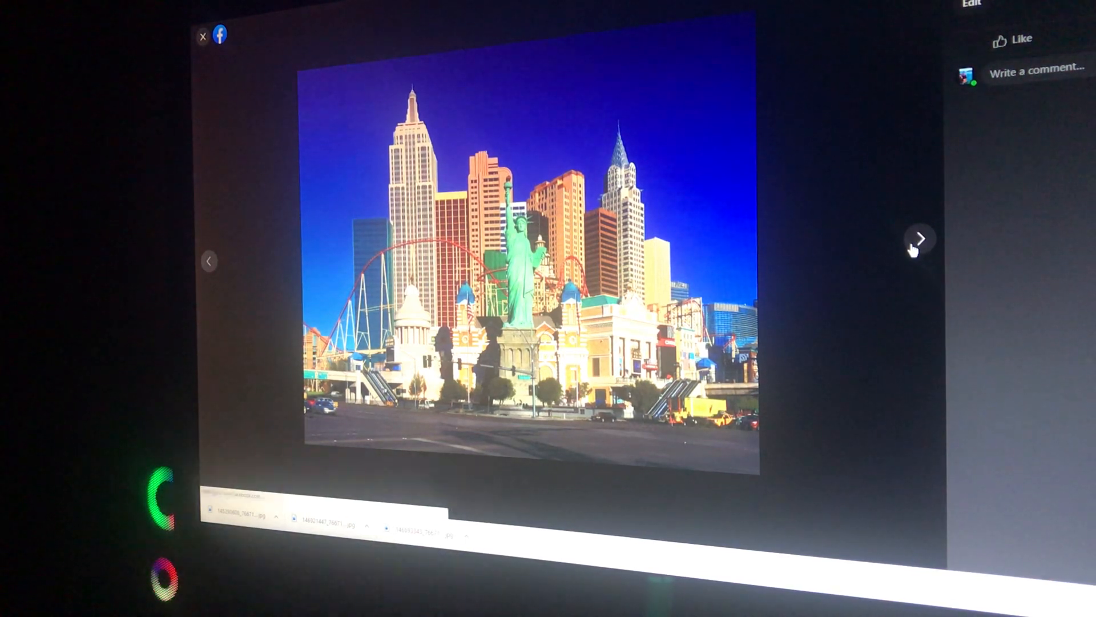
Advance two photos past the skyline and red-loop shots to the indoor yellow-floor coaster station.
left_click(918, 238)
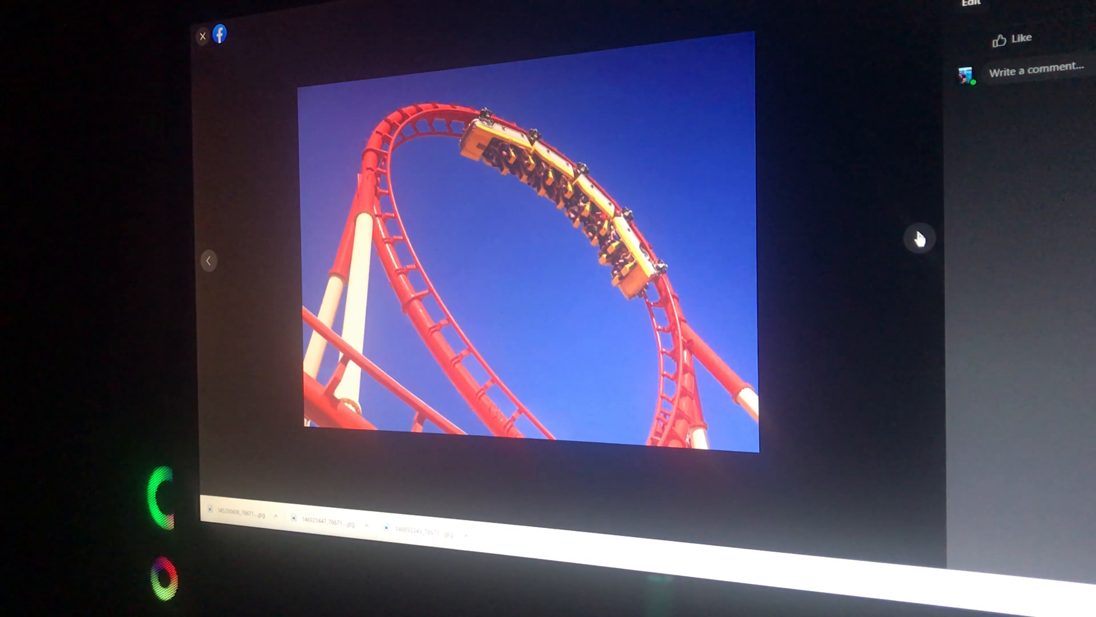
left_click(921, 237)
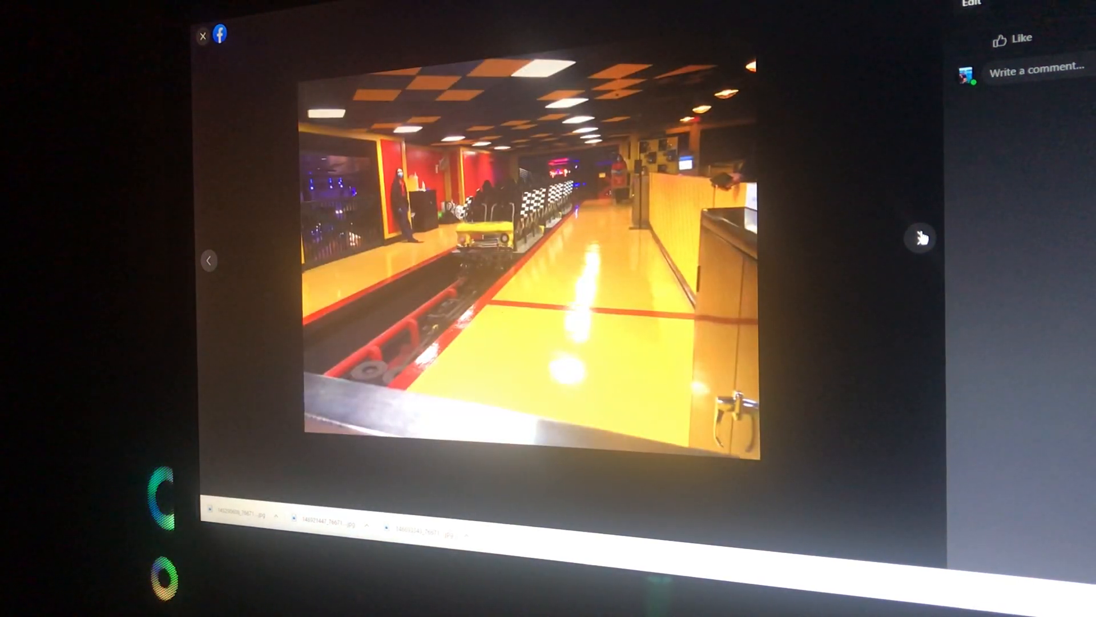